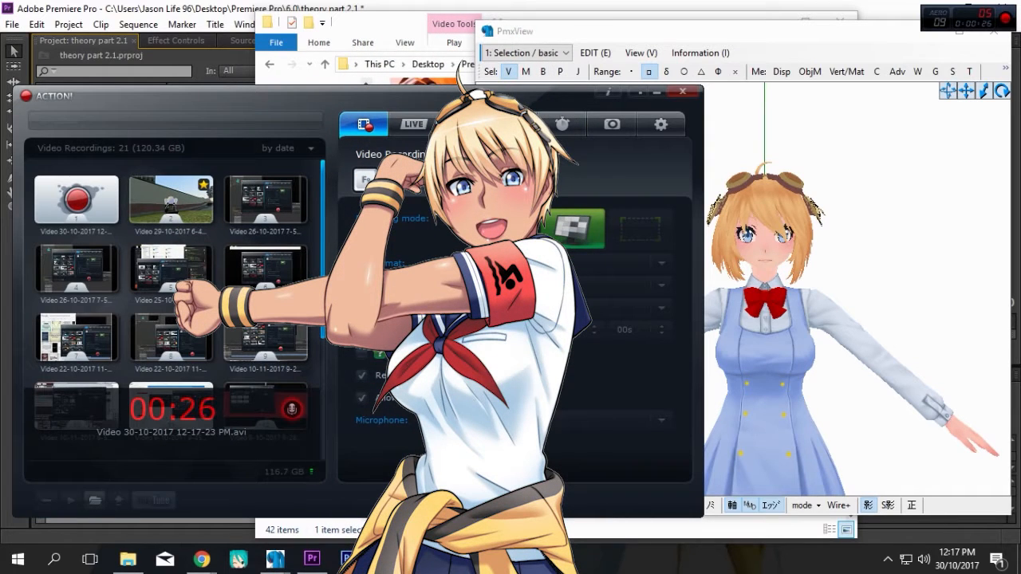
click(514, 483)
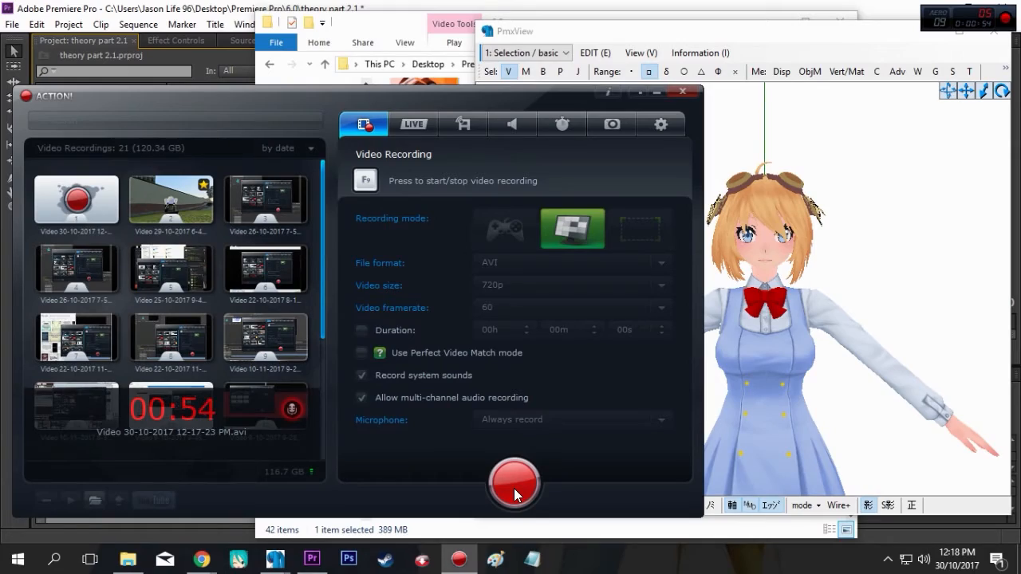
click(514, 484)
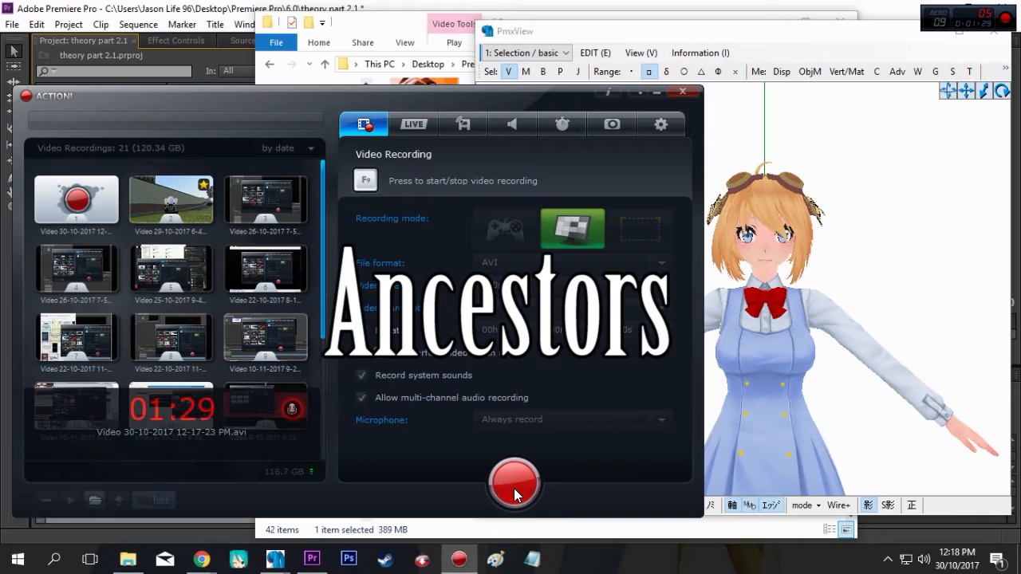
click(514, 485)
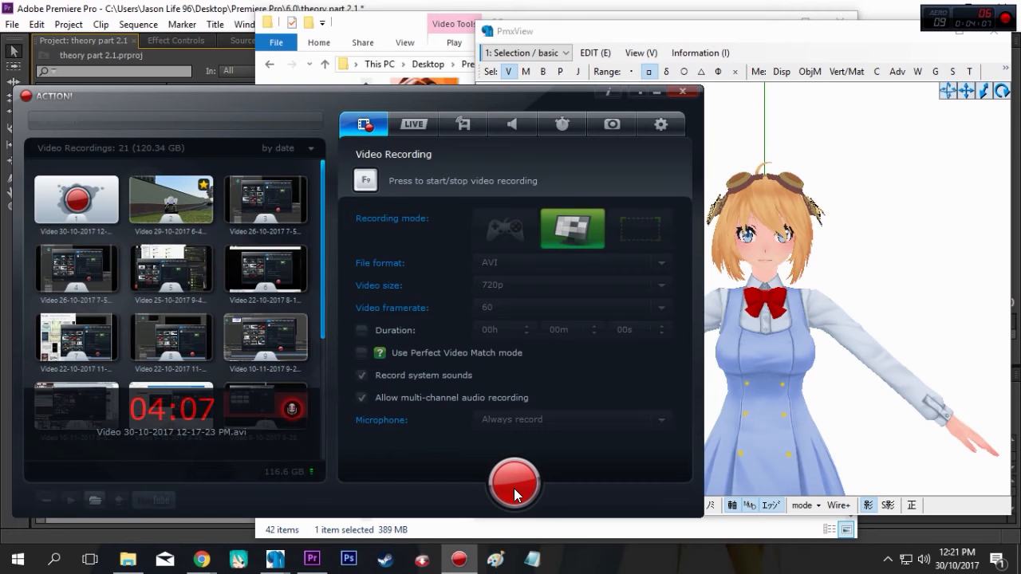
click(513, 484)
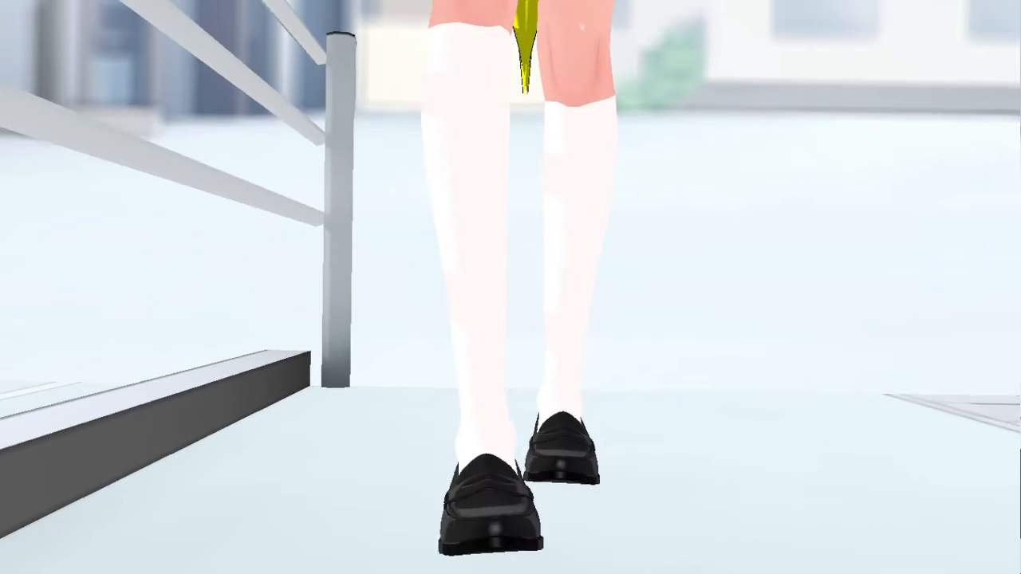